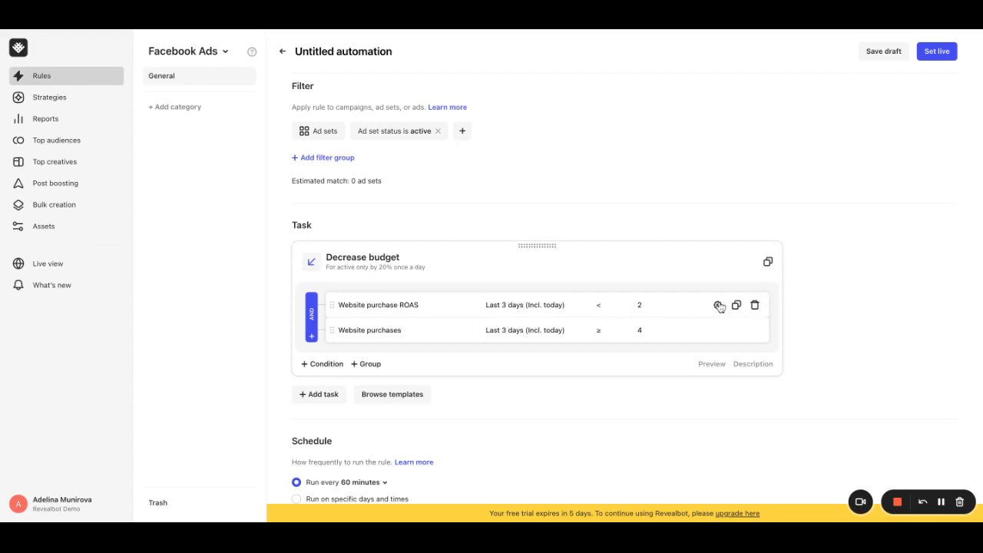
Make the Website purchase ROAS condition compare with a Campaign-level metric instead of a fixed value
left_click(718, 304)
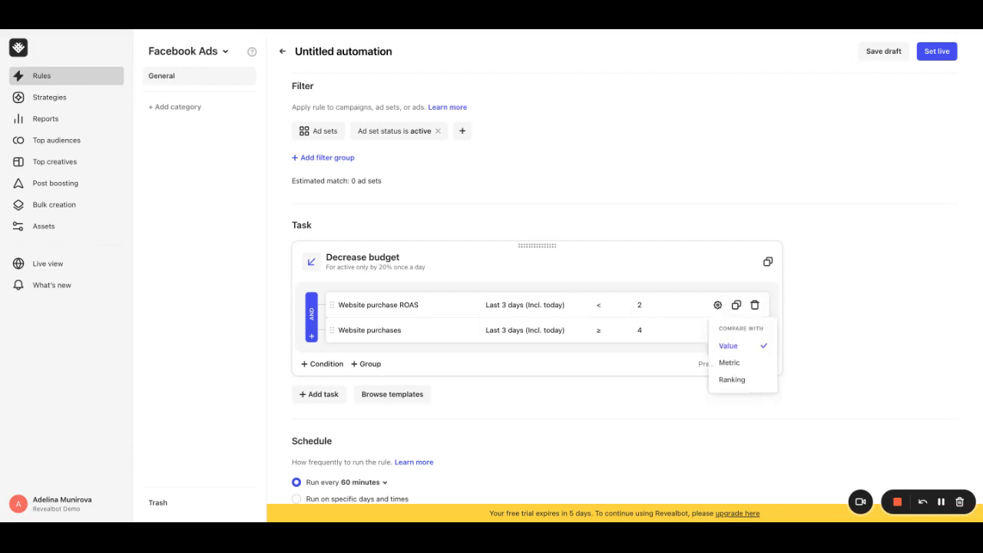
left_click(729, 362)
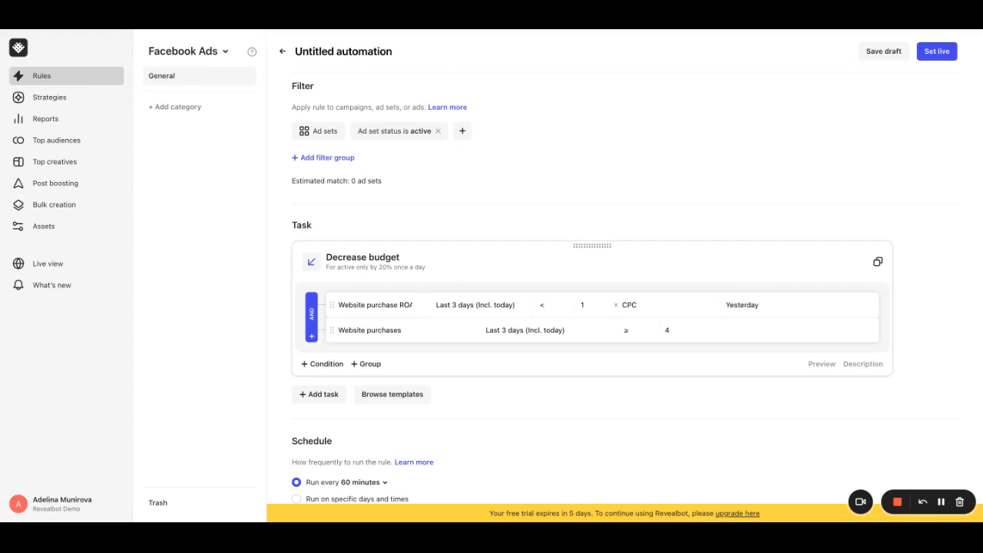
mouse_move(653, 311)
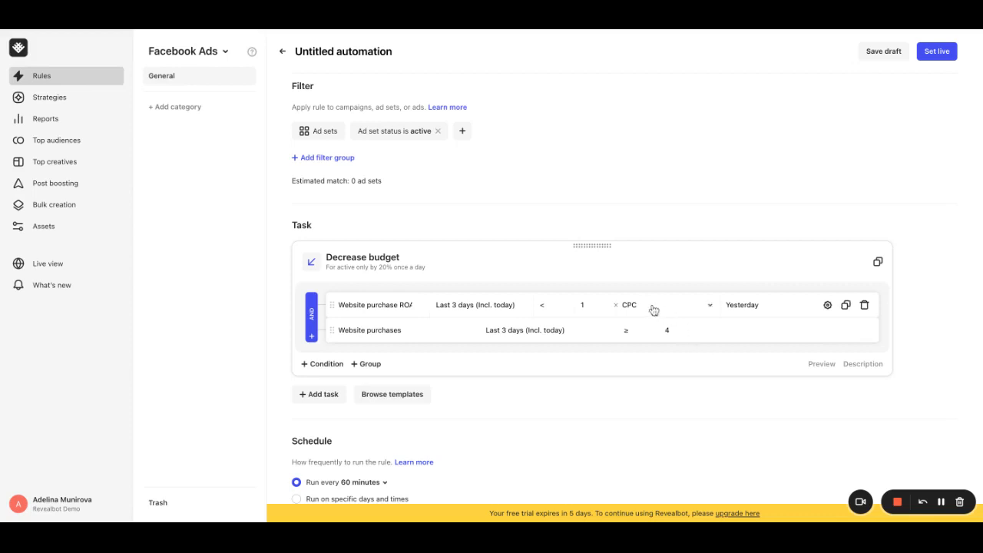
left_click(661, 305)
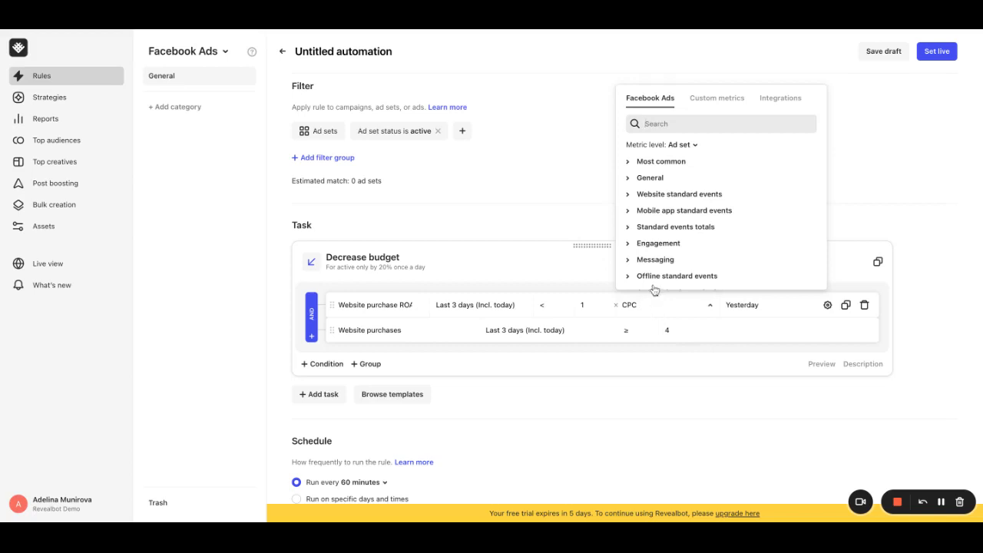
left_click(683, 144)
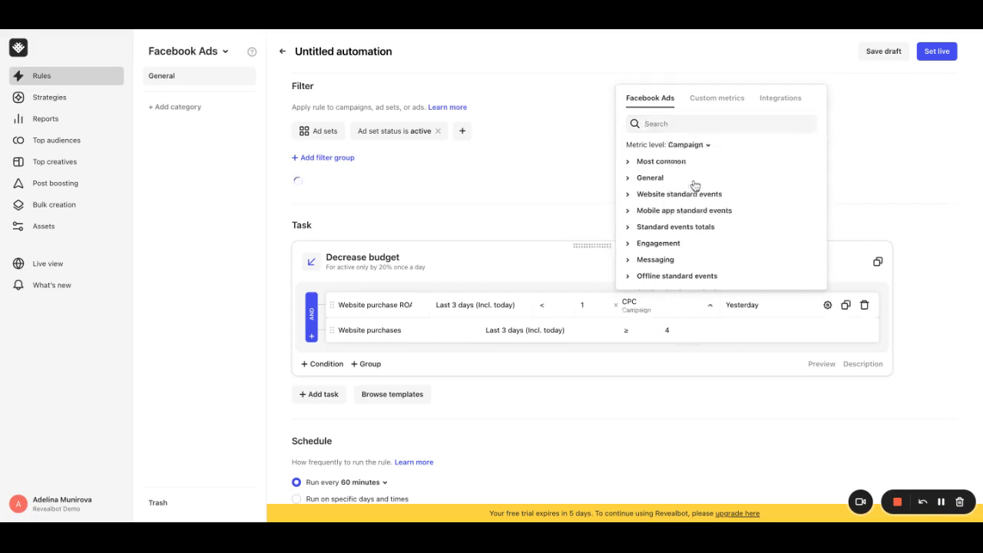